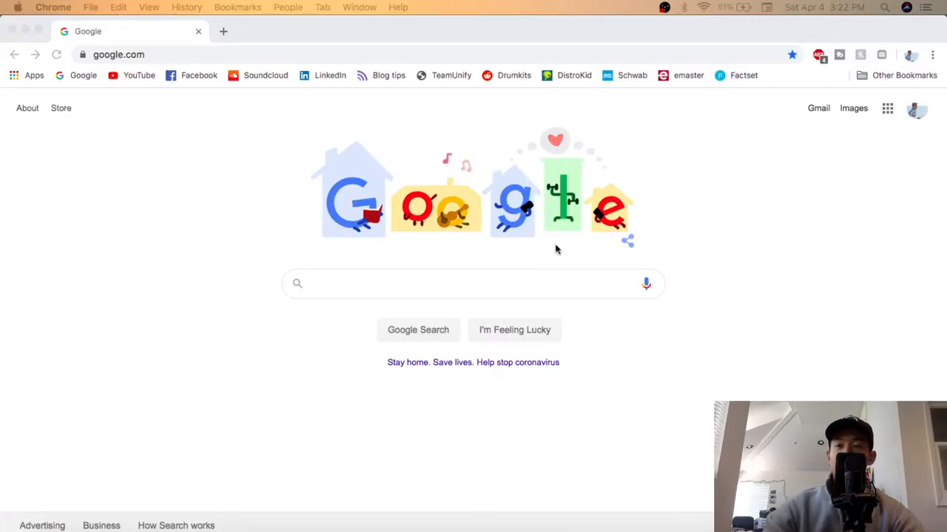
Search Google for "reddit" from the Chrome search box
left_click(474, 284)
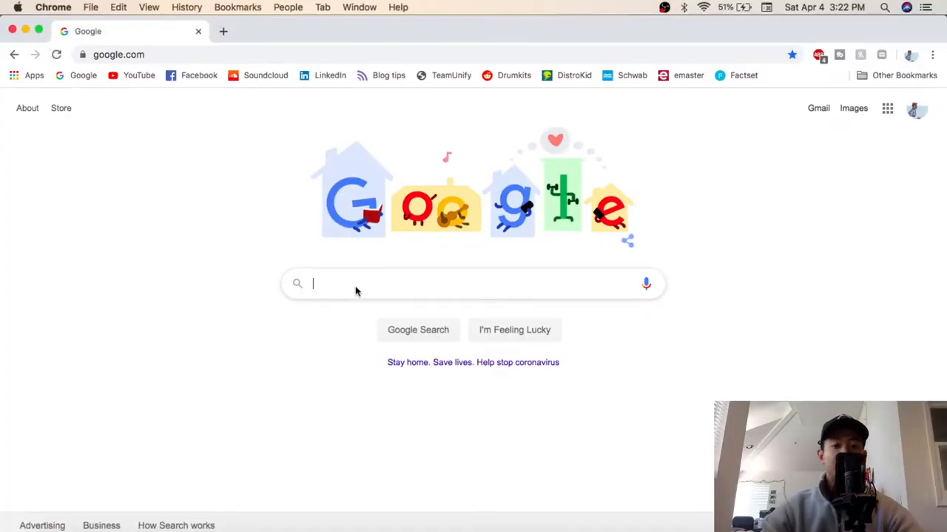
mouse_move(340, 284)
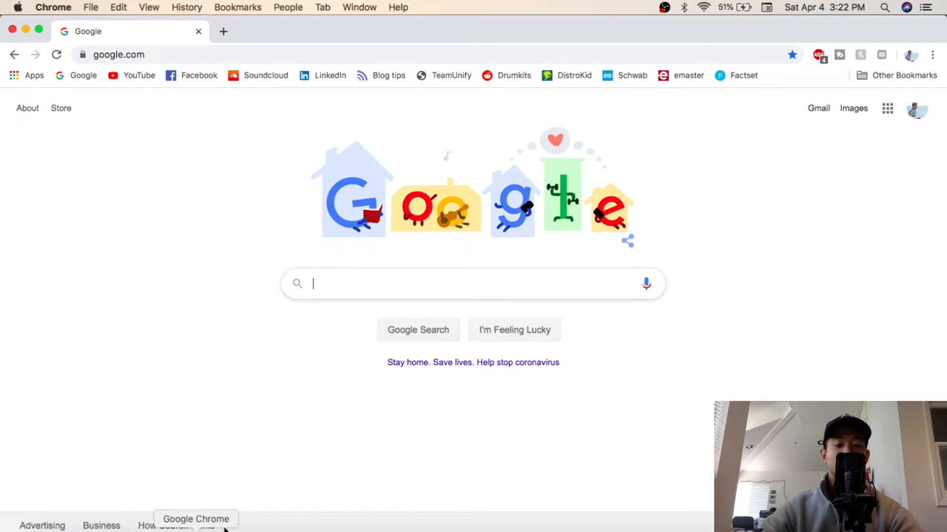
left_click(473, 284)
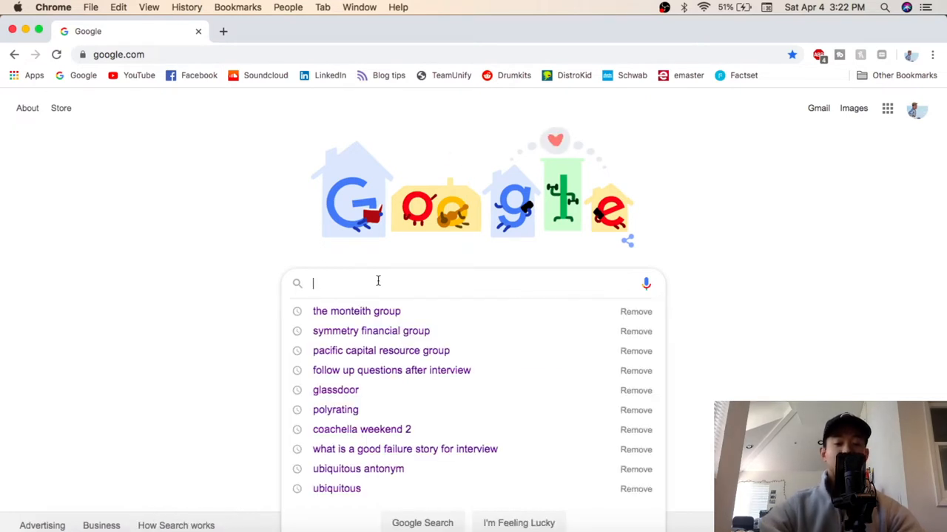
type("reddit")
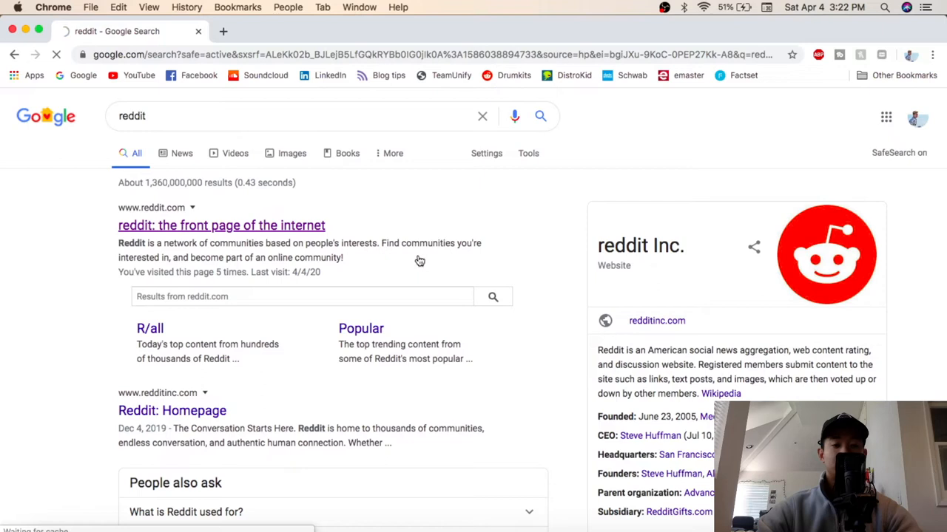
From reddit.com search "drumkits", enter r/Drumkits and scroll to the Tay Keith drumkit post
left_click(222, 225)
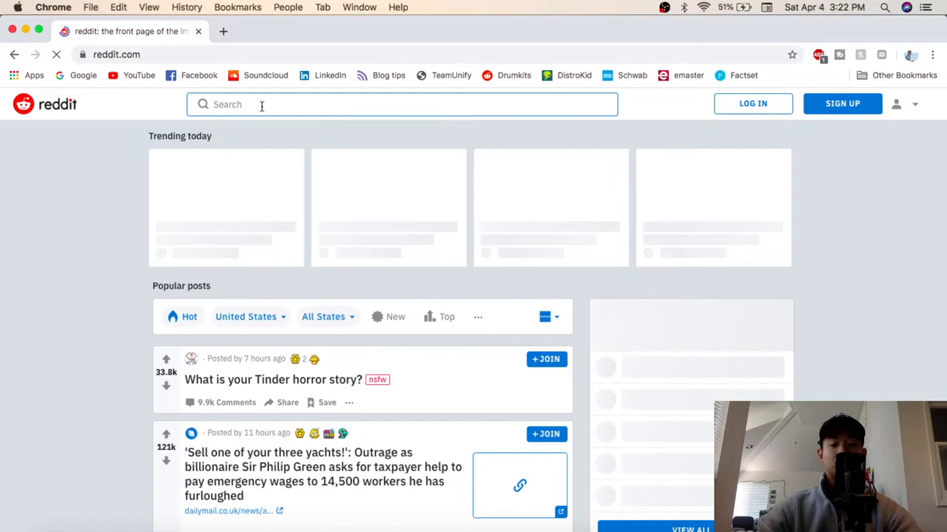
type("d")
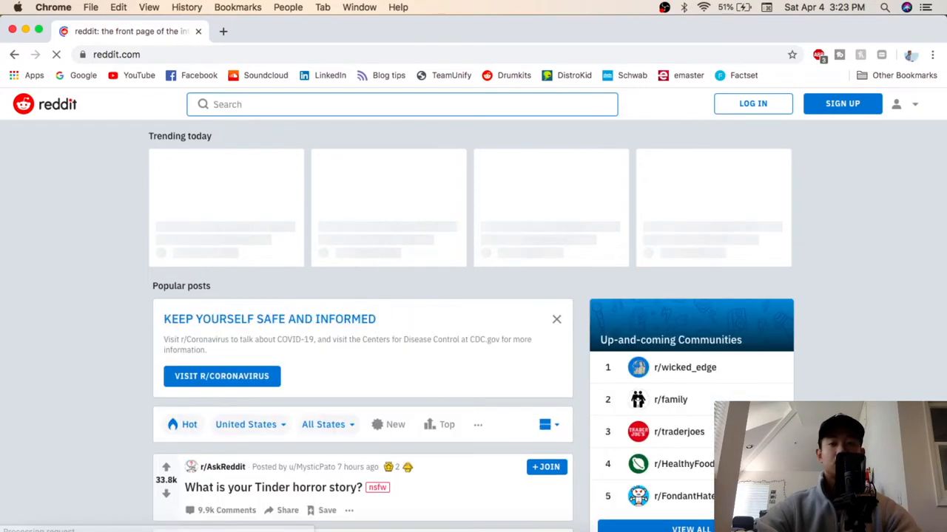
type("drumkits")
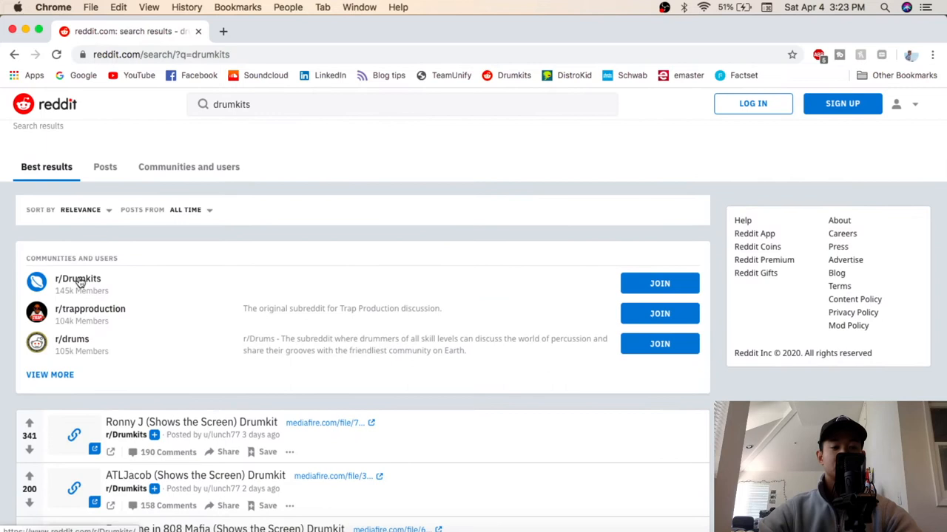
left_click(77, 278)
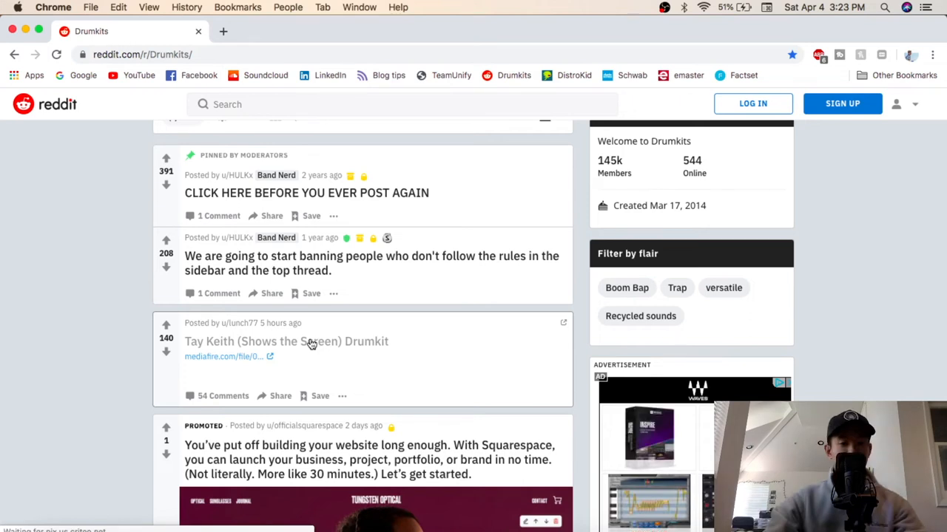
scroll("down", 3)
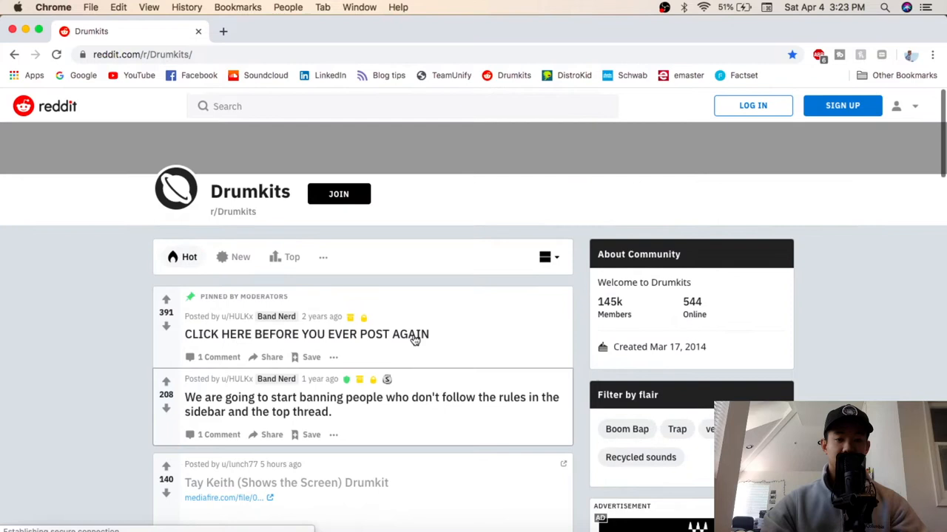
scroll("down", 3)
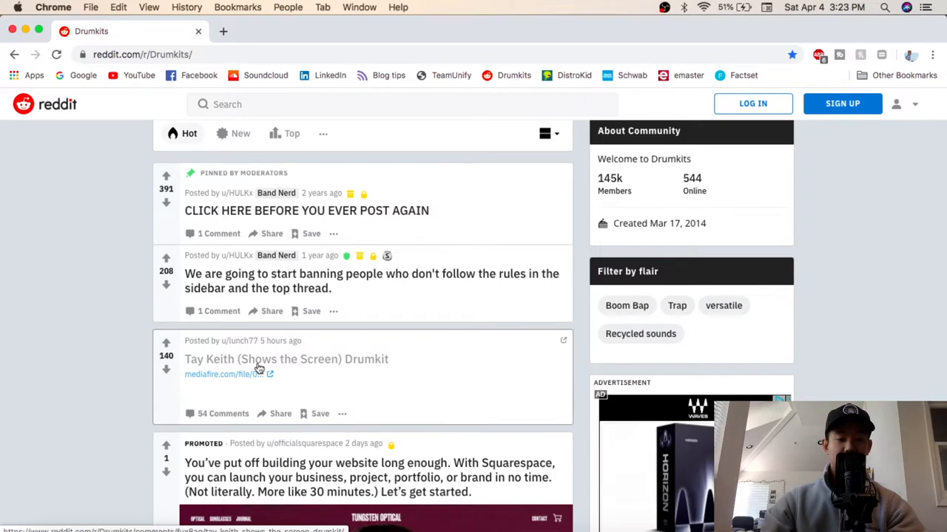
Open the Tay Keith (Shows the Screen) Drumkit post and follow its mediafire.com link
left_click(287, 360)
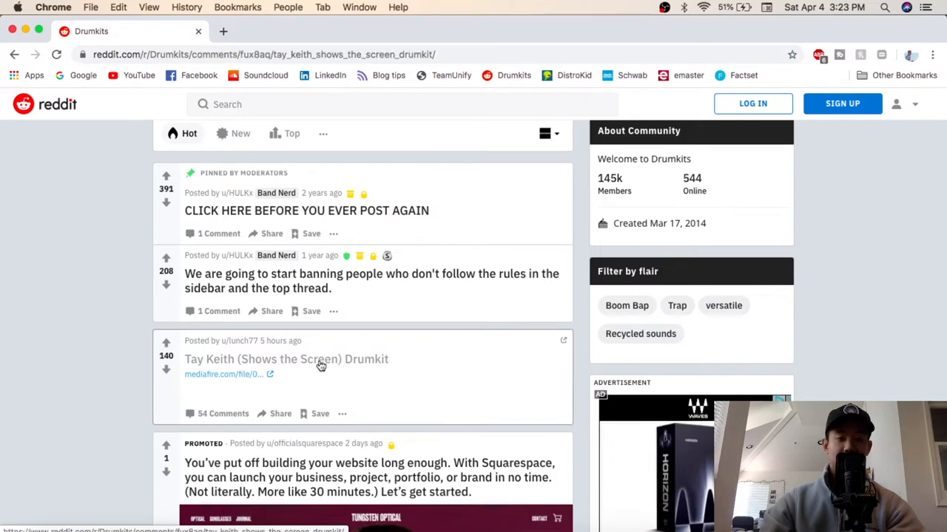
left_click(287, 360)
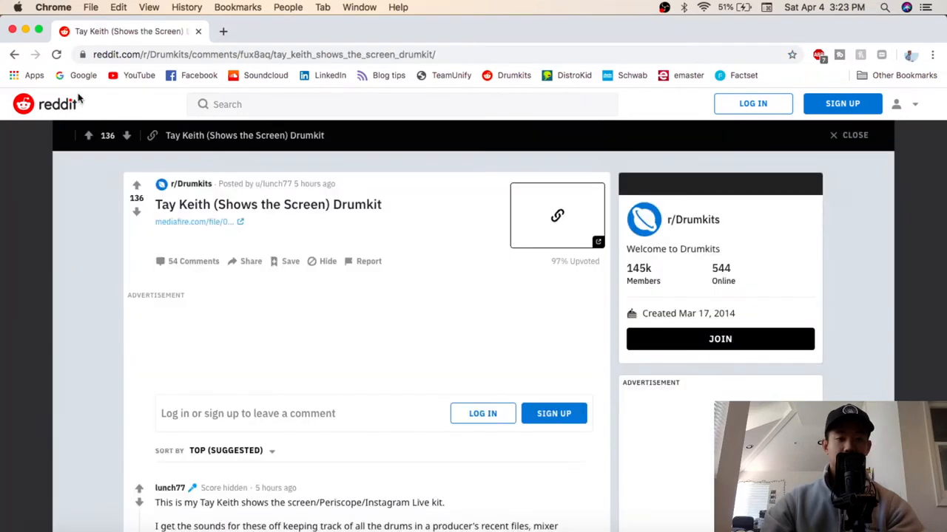
left_click(189, 222)
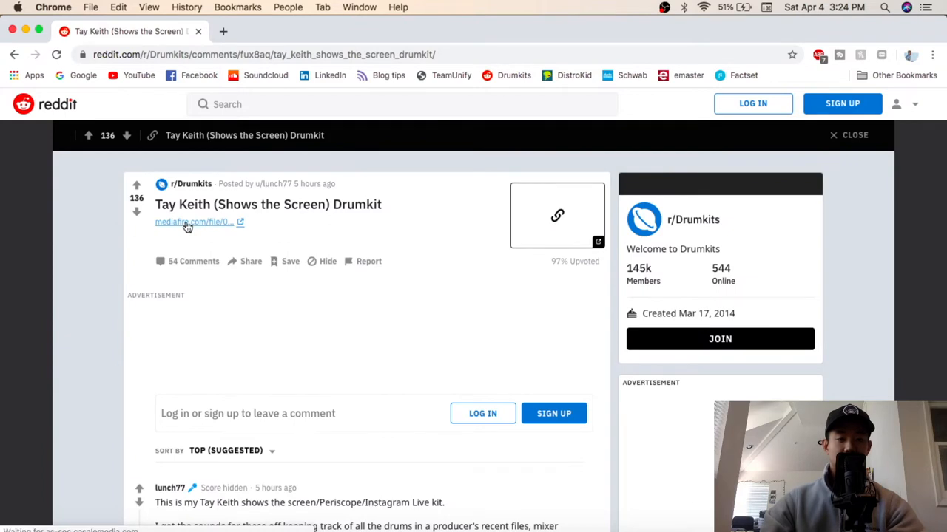
left_click(186, 222)
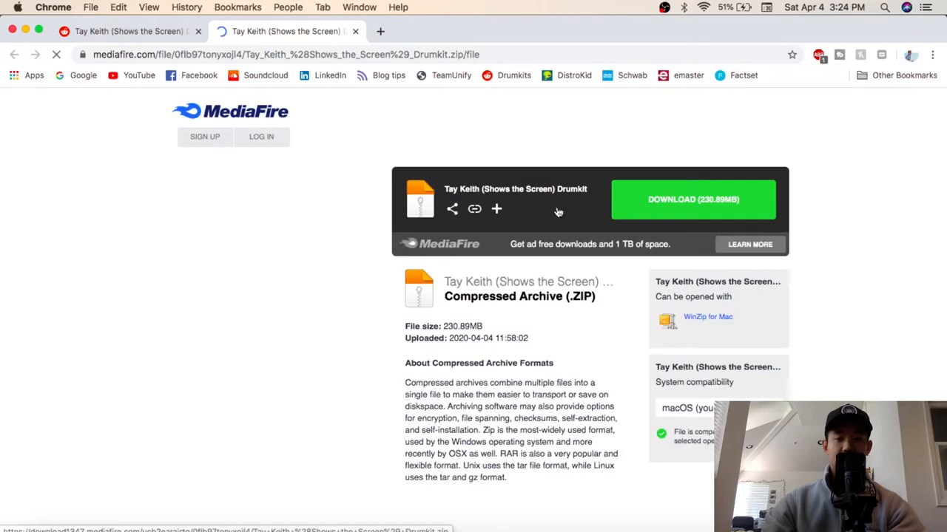
Start downloading the Tay Keith drumkit zip via MediaFire's green DOWNLOAD button
left_click(693, 198)
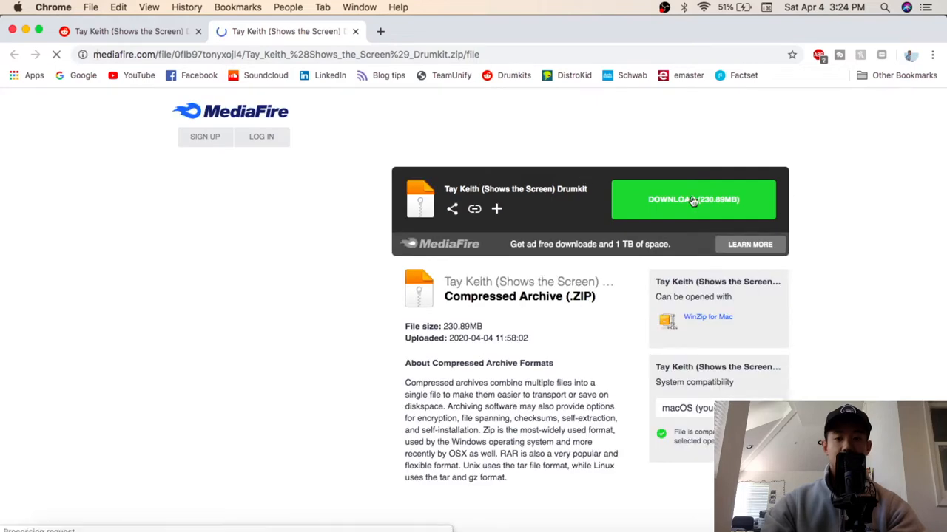
left_click(692, 199)
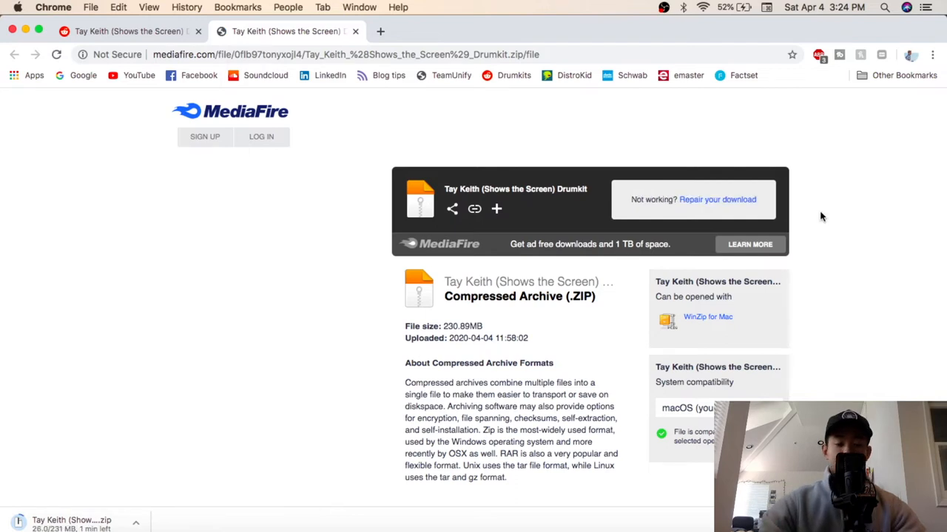
mouse_move(458, 349)
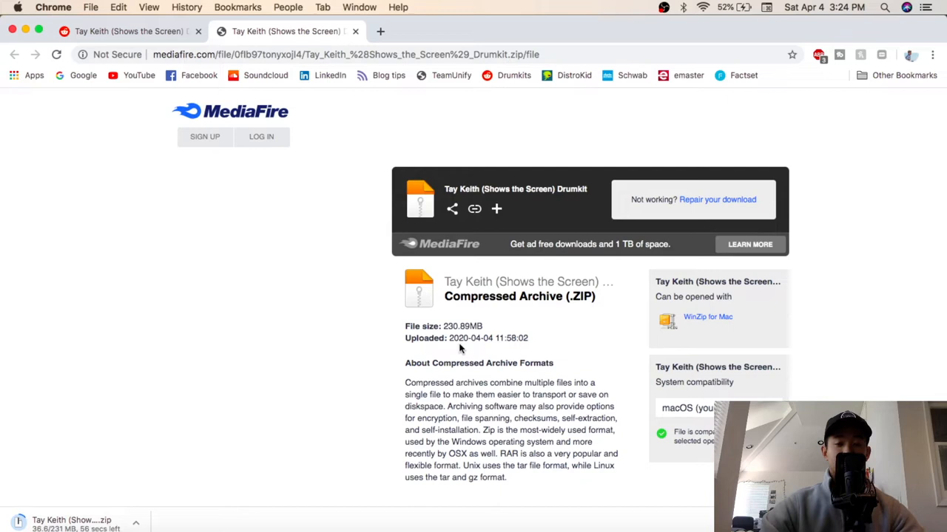
mouse_move(635, 155)
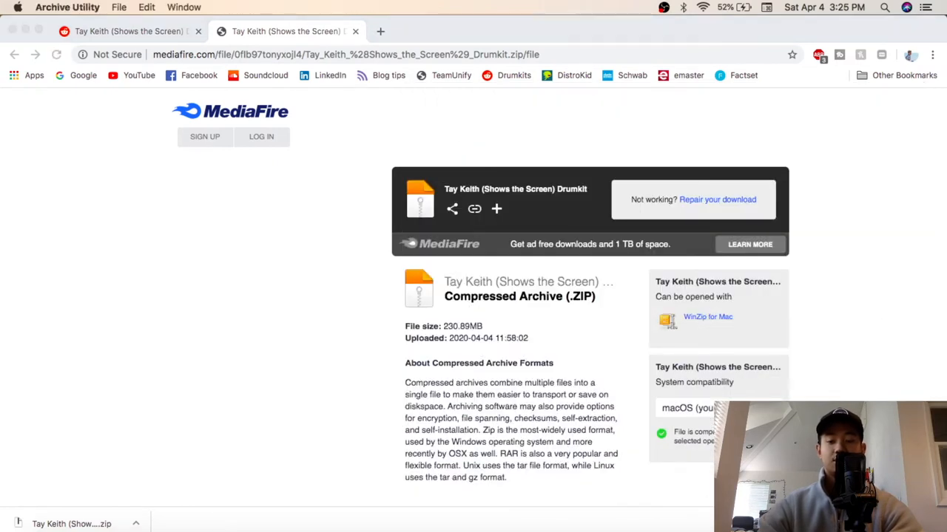
Open the downloaded zip and enter the extracted Tay Keith kit's 808s folder in Finder
left_click(71, 523)
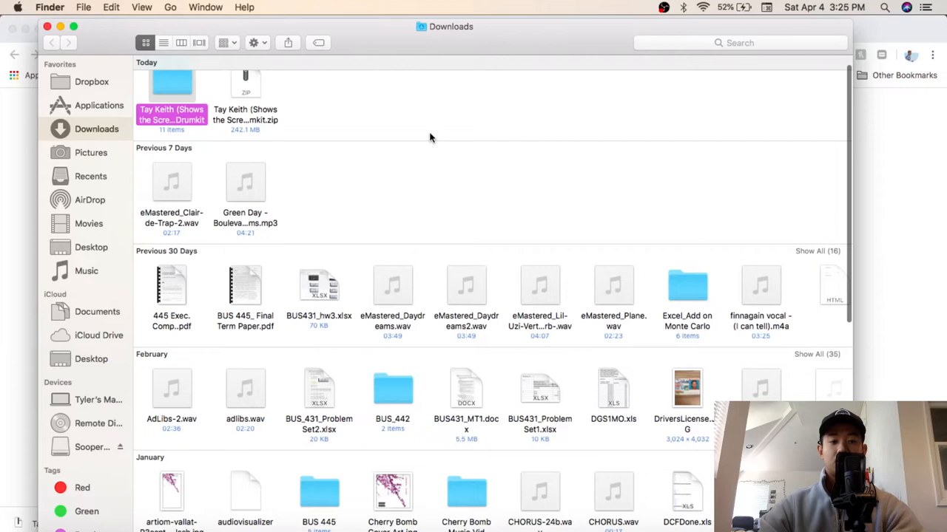
double_click(171, 84)
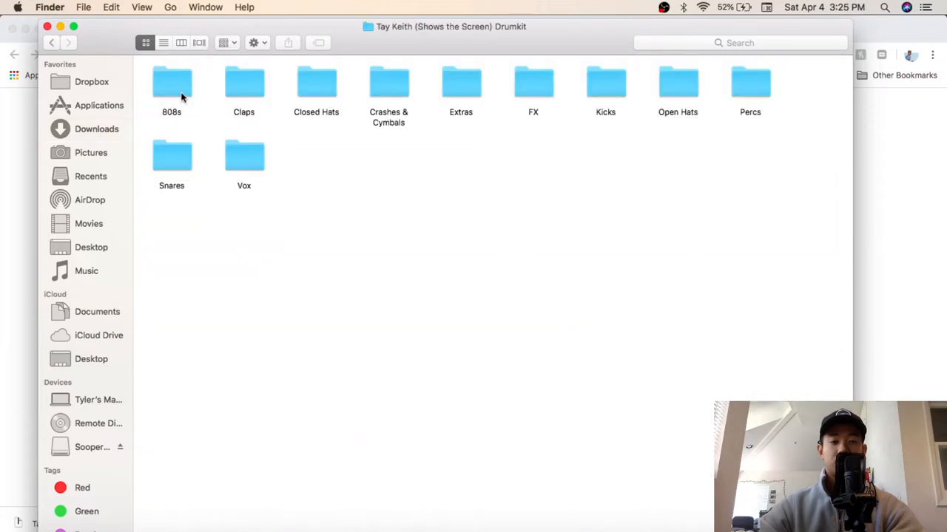
double_click(172, 84)
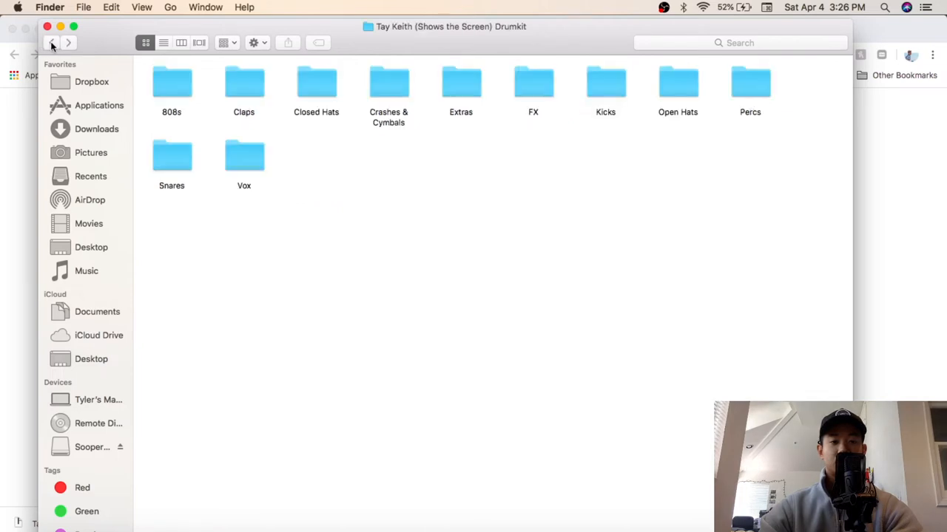
left_click(388, 82)
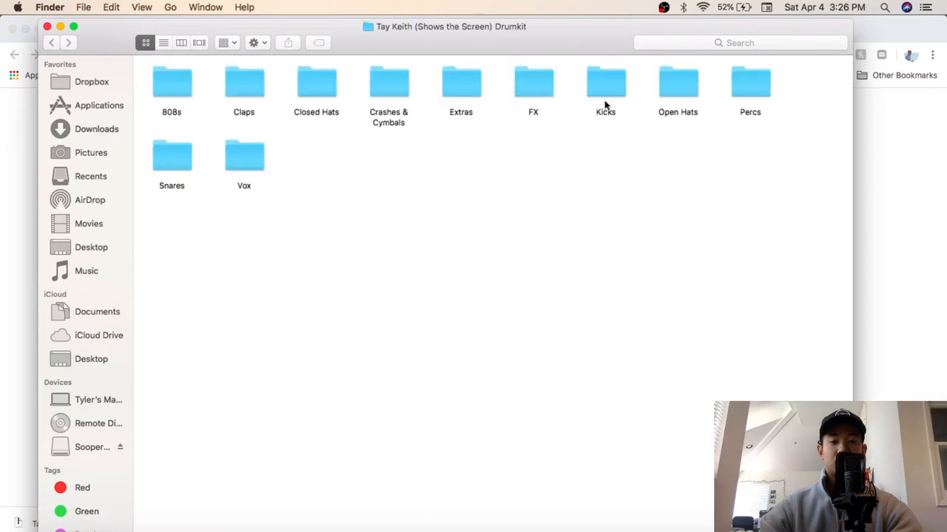
mouse_move(186, 89)
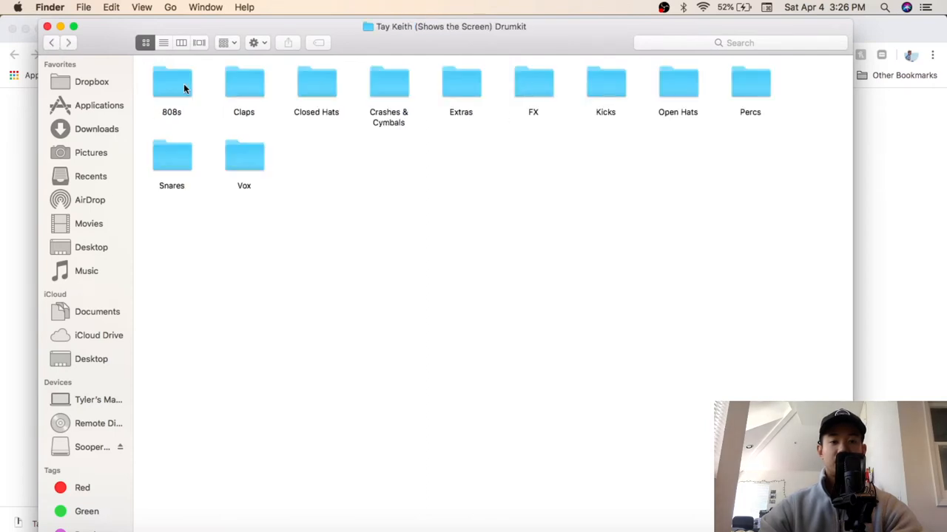
Preview one 808 .wav sample, play it, then go back to the previous folder
double_click(172, 81)
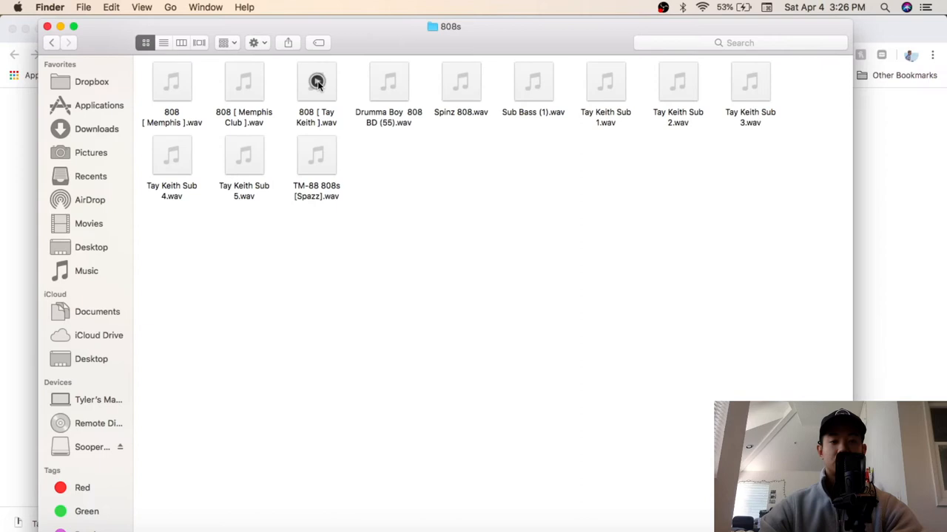
left_click(317, 81)
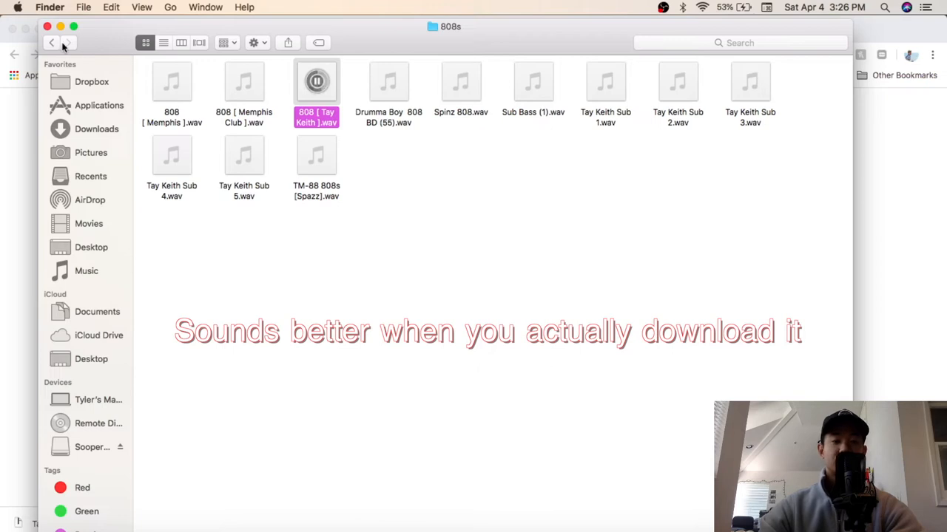
mouse_move(50, 41)
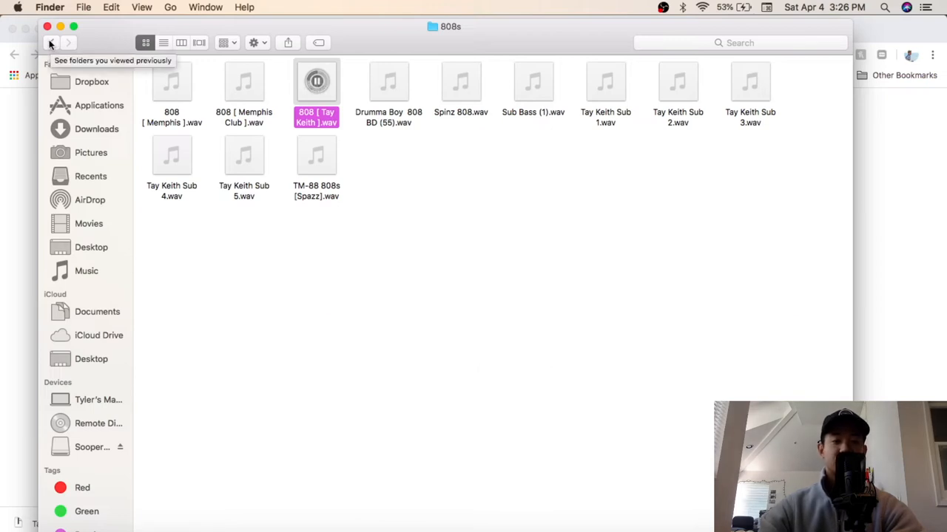
left_click(50, 41)
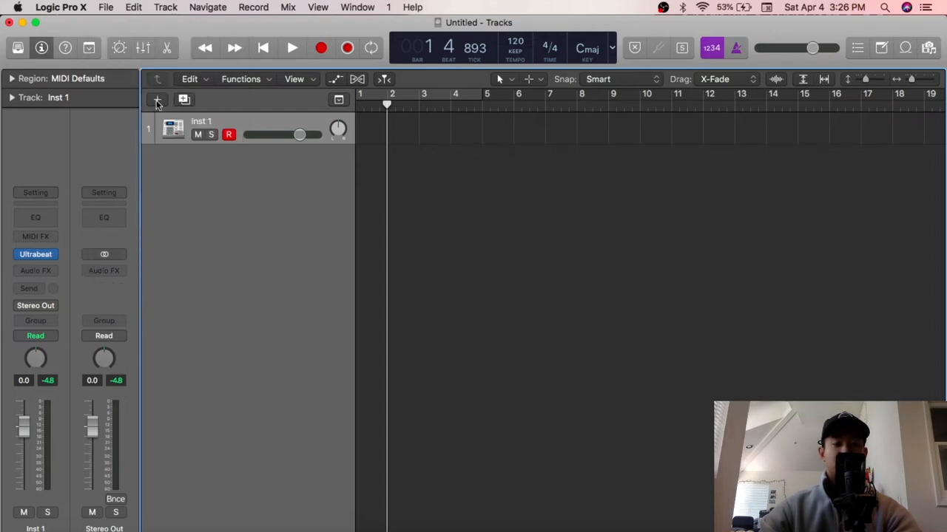
Add a new Software Instrument track Inst 2 and load Ultrabeat (Drum Synth) in Stereo on it
left_click(156, 99)
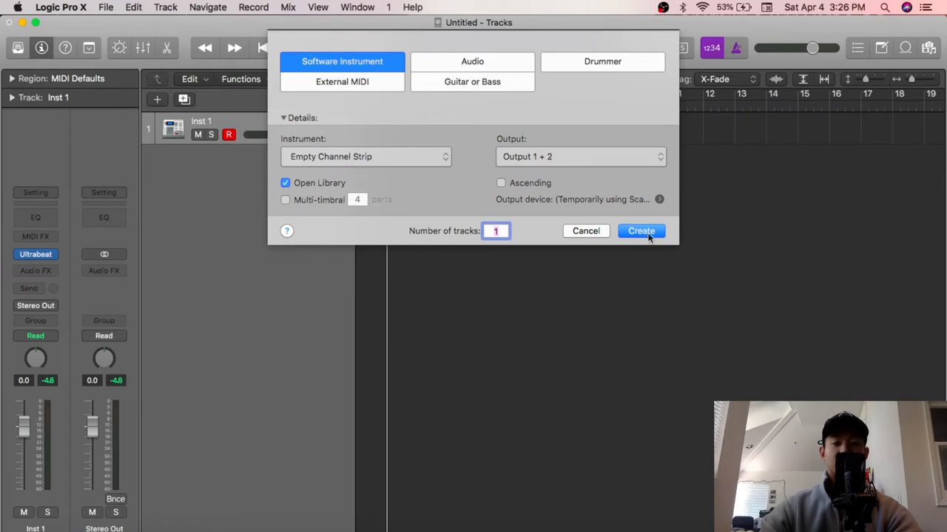
left_click(640, 231)
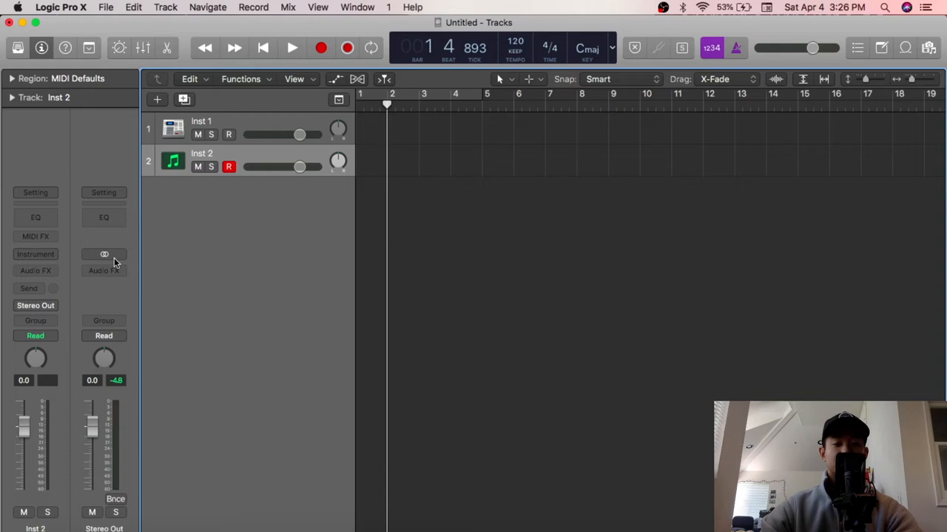
left_click(103, 254)
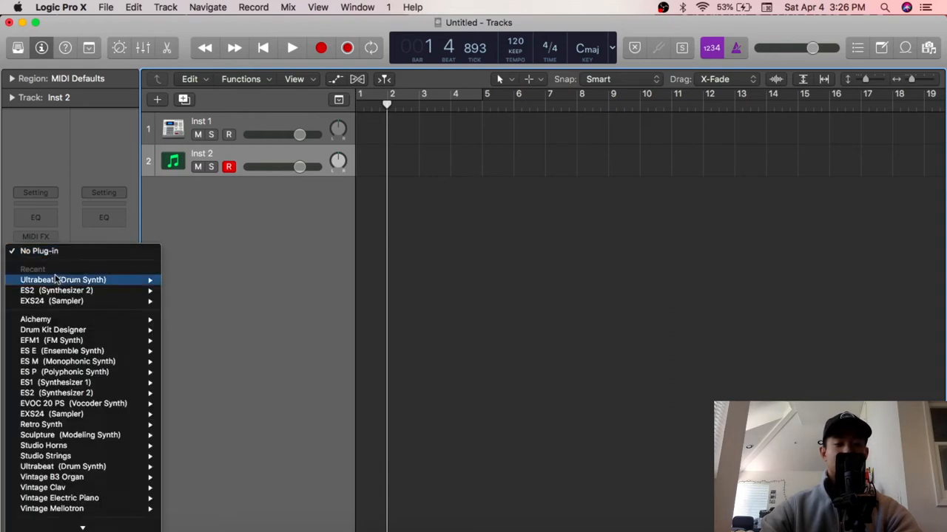
mouse_move(62, 279)
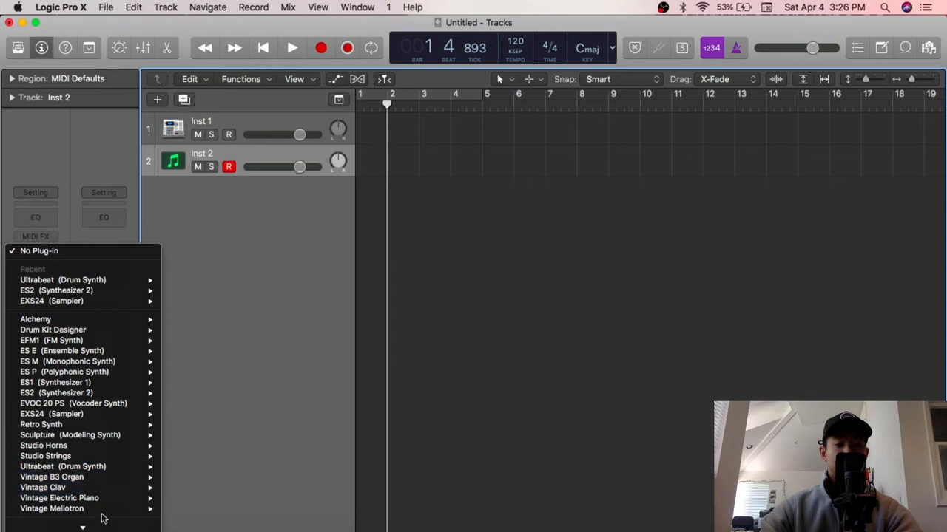
mouse_move(74, 466)
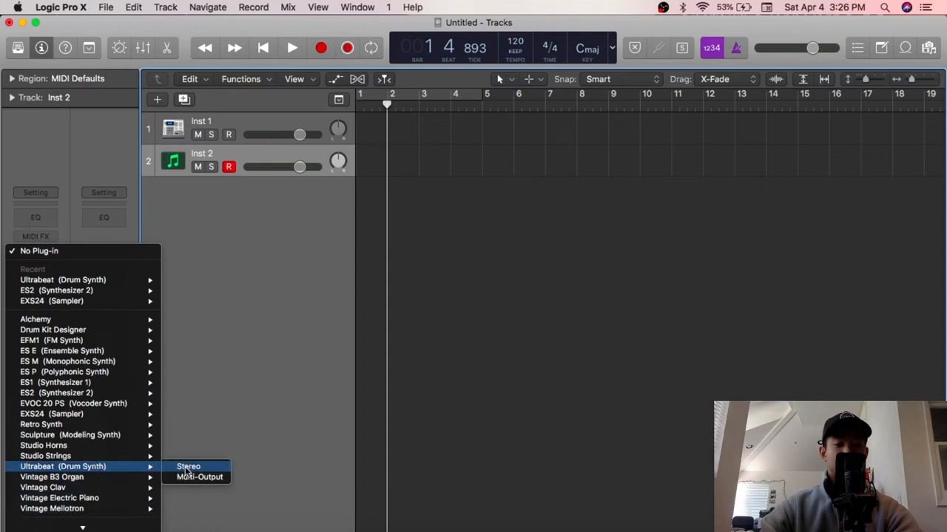
left_click(188, 467)
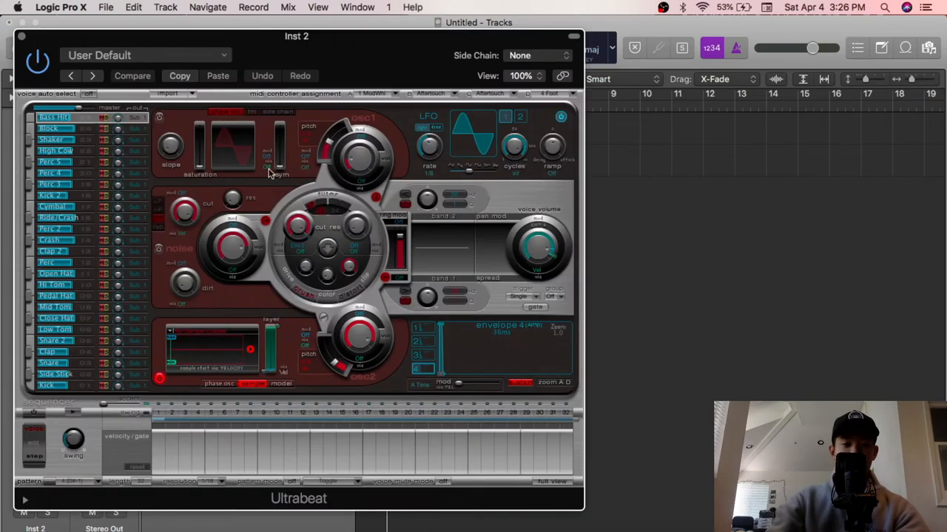
mouse_move(303, 427)
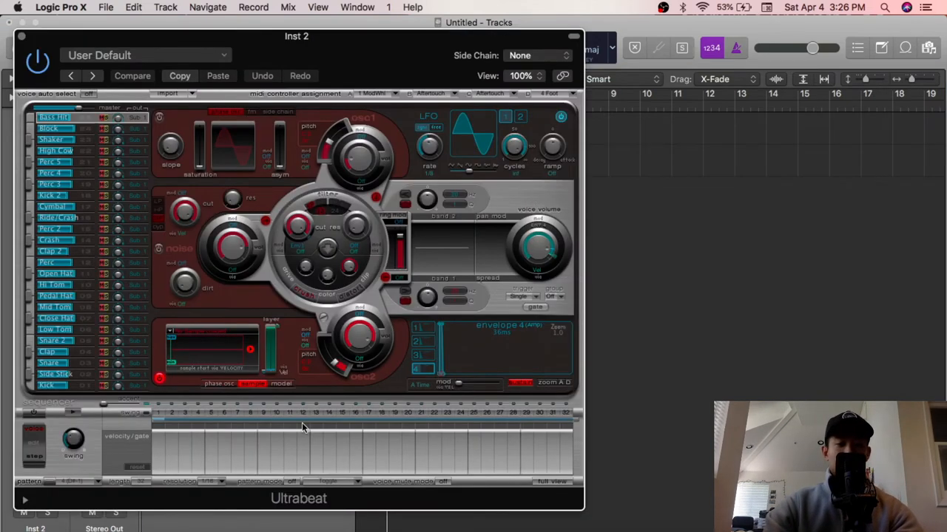
mouse_move(185, 367)
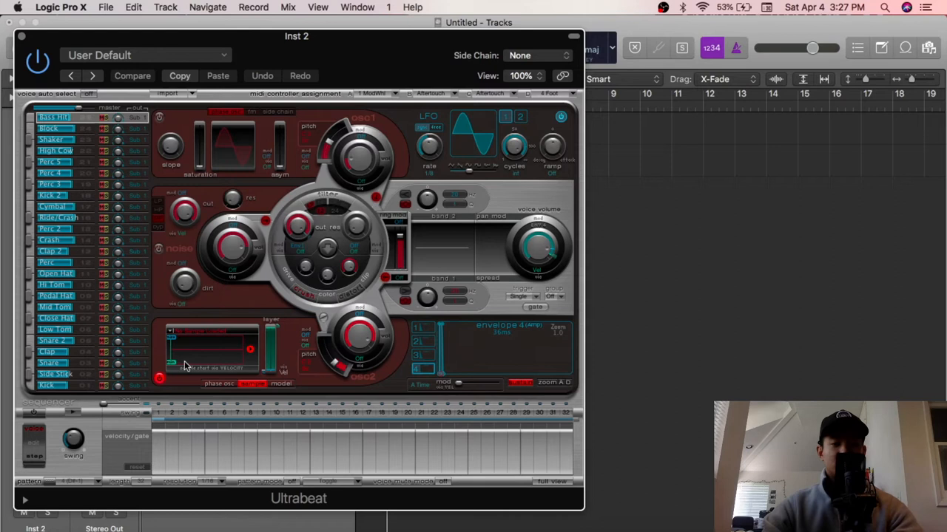
mouse_move(455, 174)
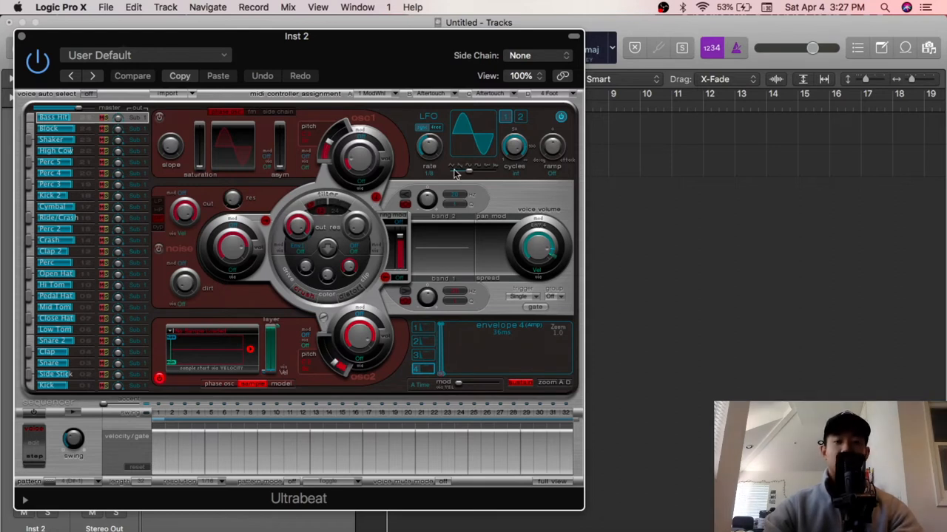
mouse_move(472, 151)
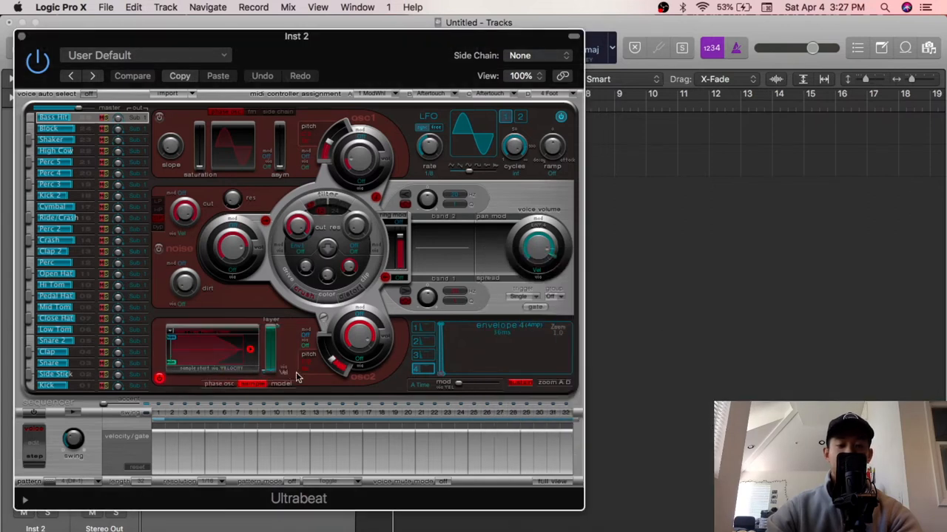
Enter the opening steps of the drum pattern in Ultrabeat's step sequencer
left_click(157, 414)
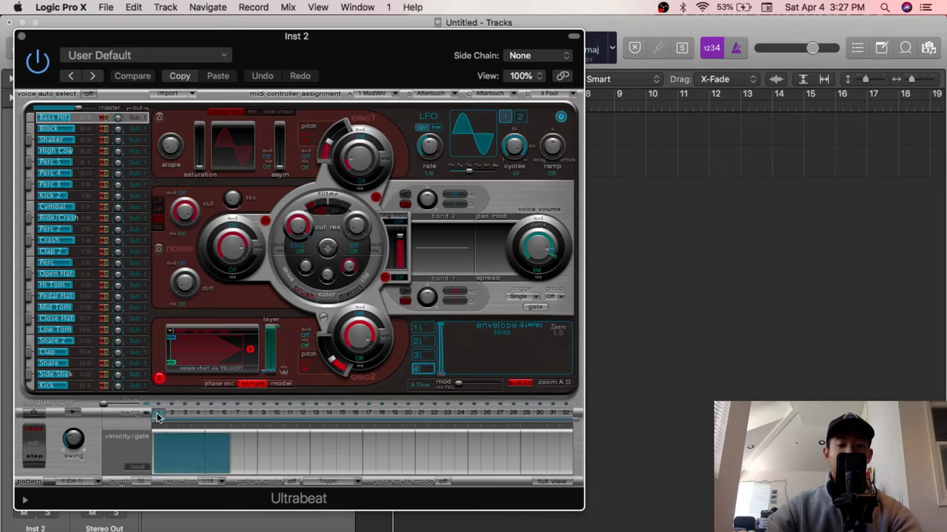
left_click(263, 451)
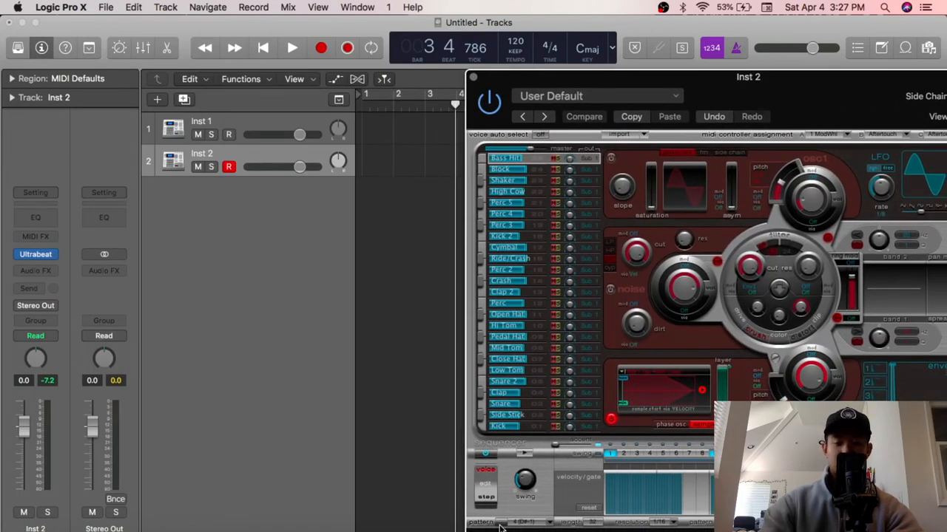
mouse_move(436, 355)
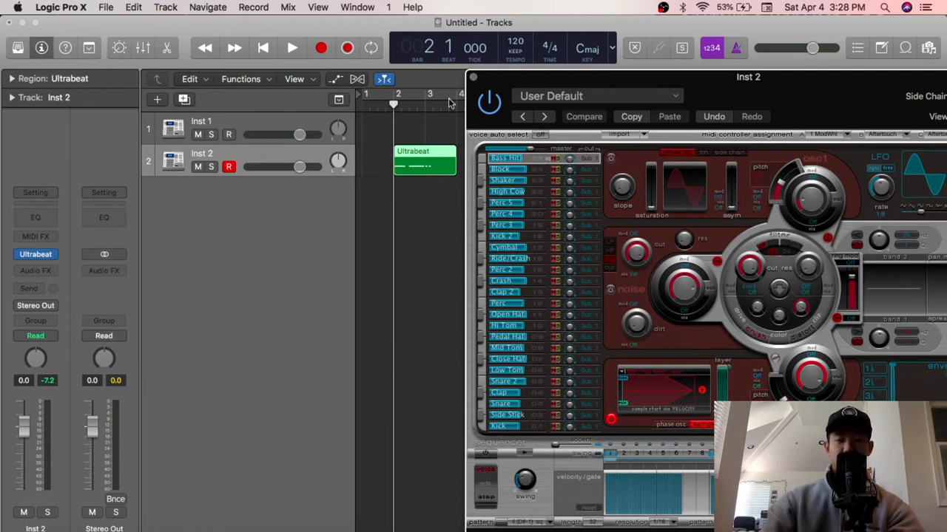
Close the Ultrabeat plug-in window after the pattern region is placed on Inst 2
left_click(292, 48)
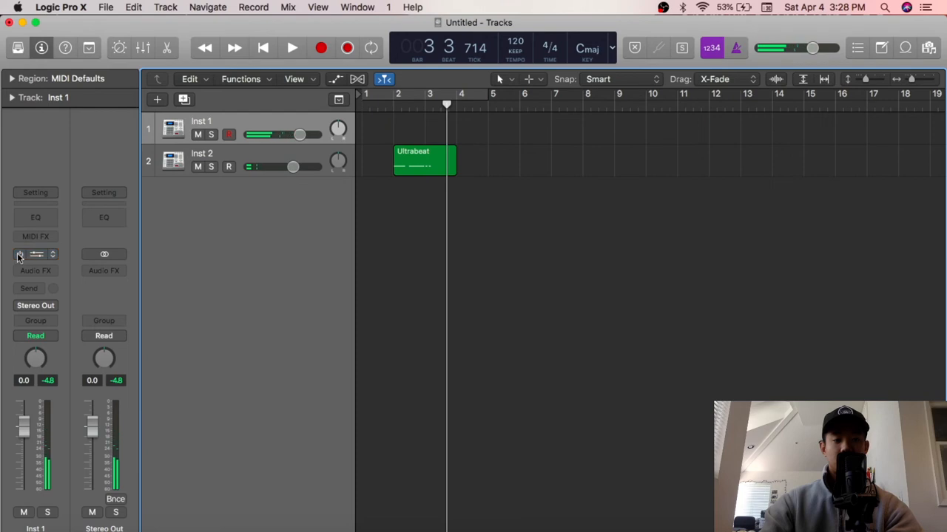
left_click(291, 48)
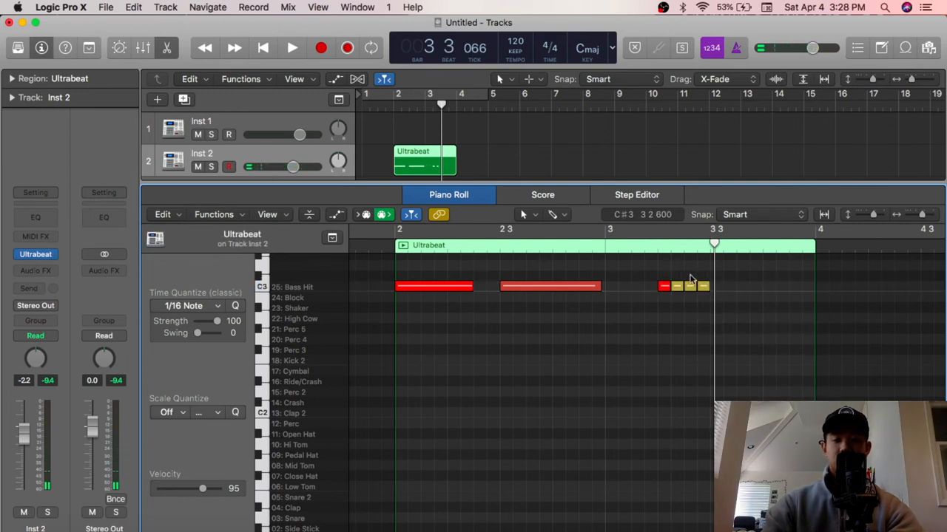
Shift the two short Bass Hit notes later in the Piano Roll and play the pattern back
left_click_drag(662, 287, 732, 287)
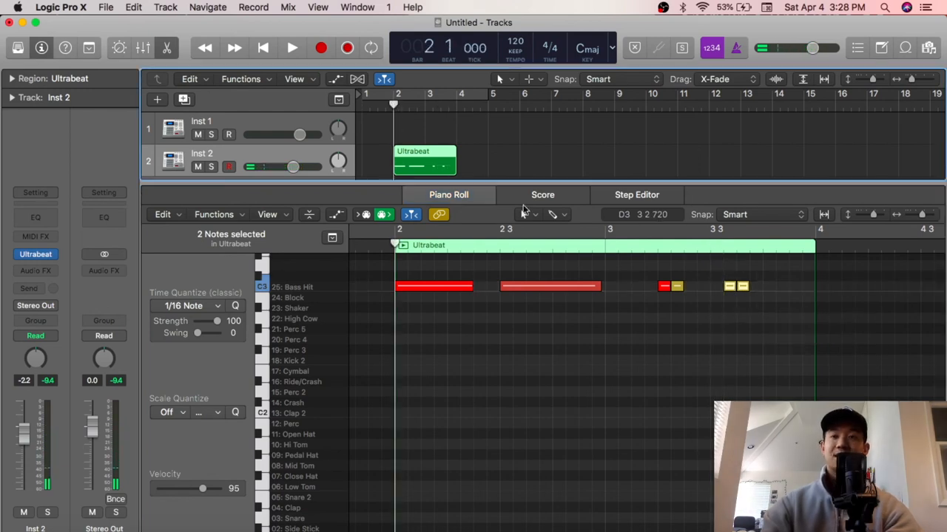
mouse_move(538, 219)
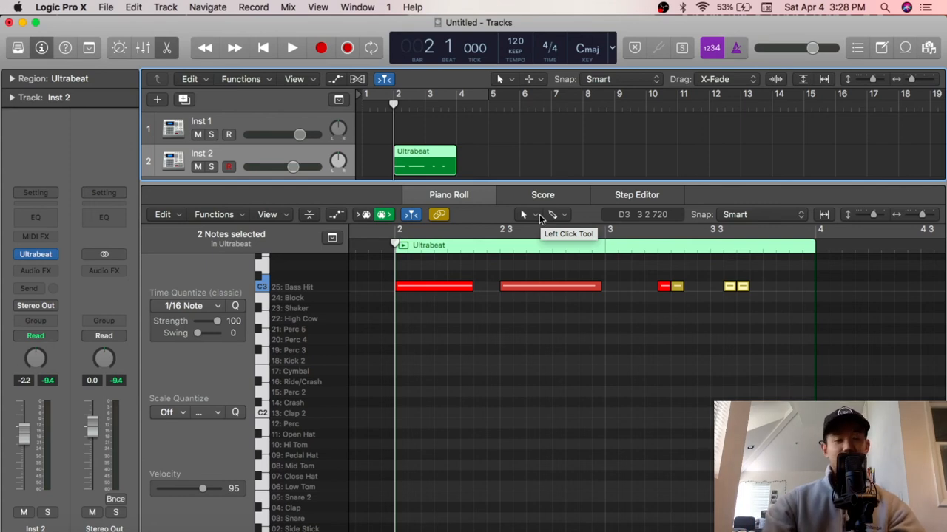
left_click(291, 47)
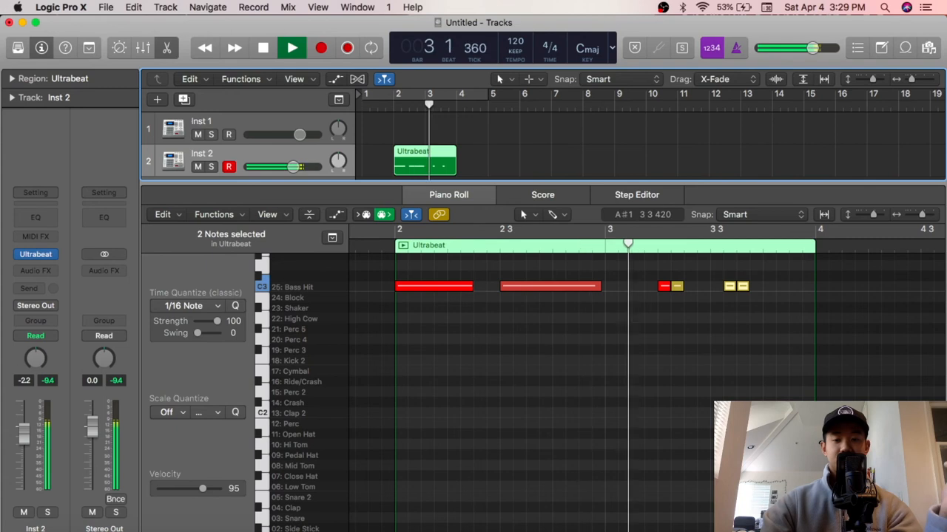
left_click(263, 47)
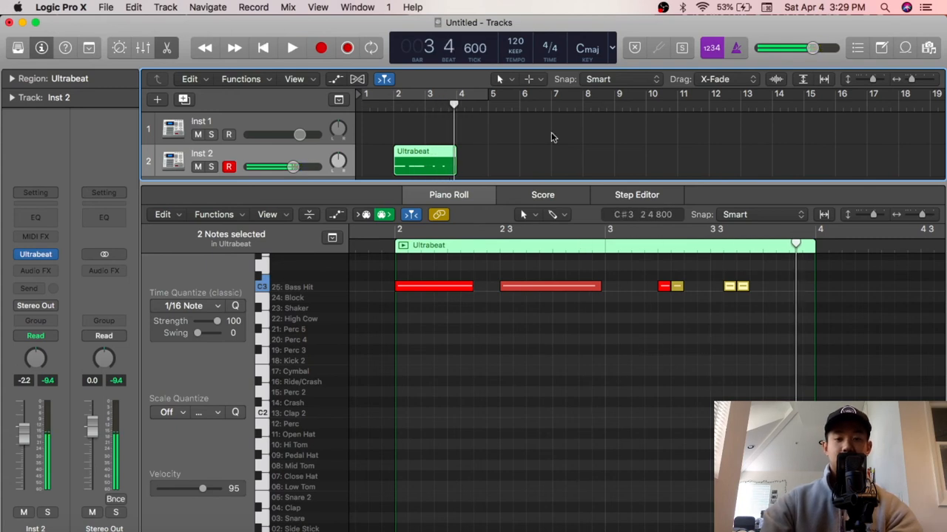